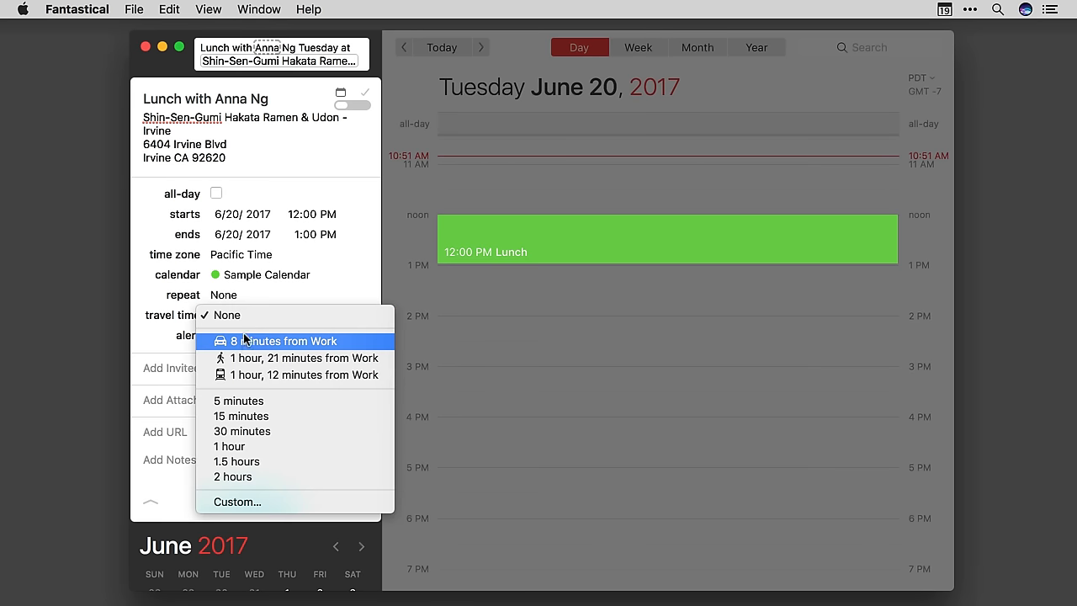
pyautogui.moveTo(257, 374)
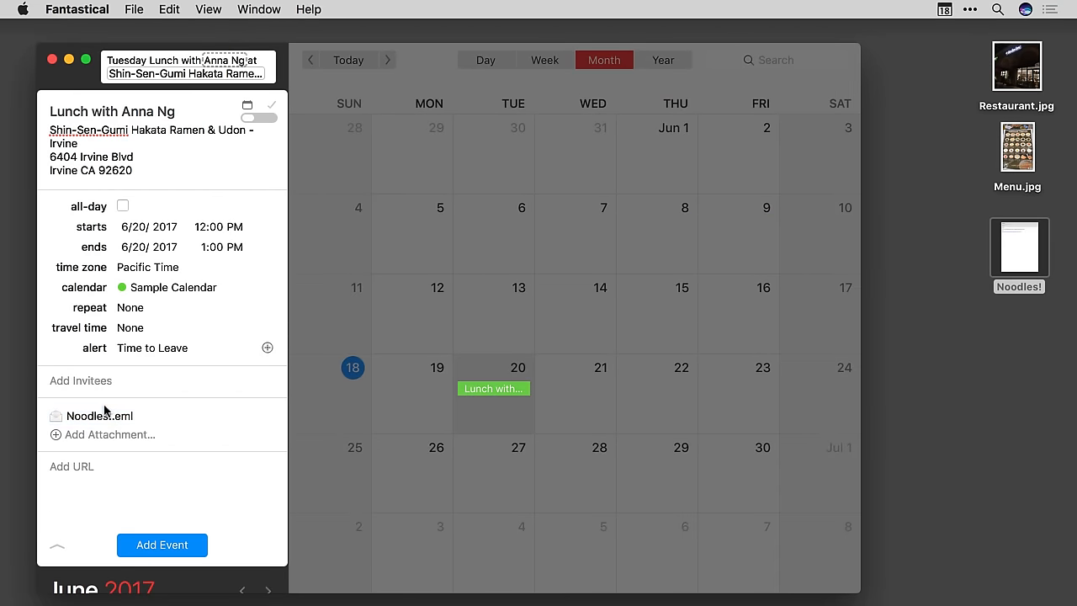
pyautogui.click(161, 546)
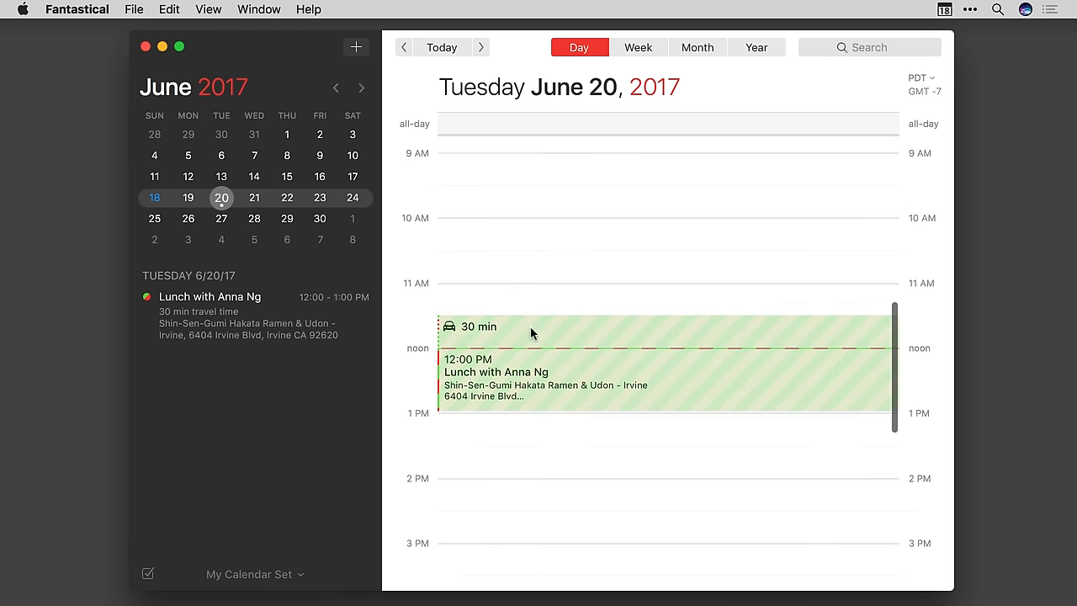
# Switch the calendar to the June 2017 month view
pyautogui.scroll(-3)
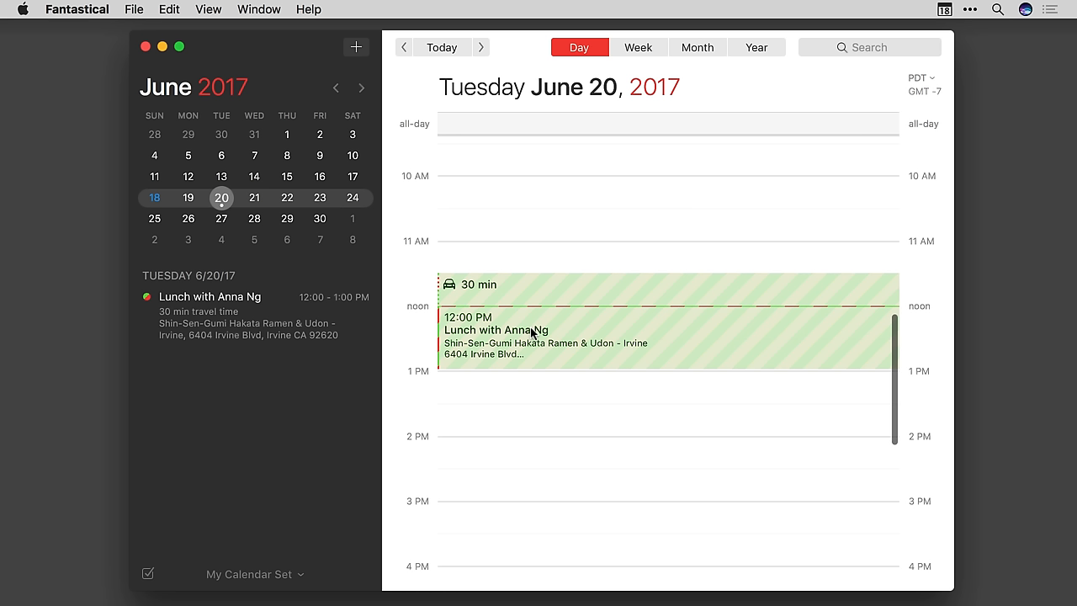
pyautogui.click(697, 47)
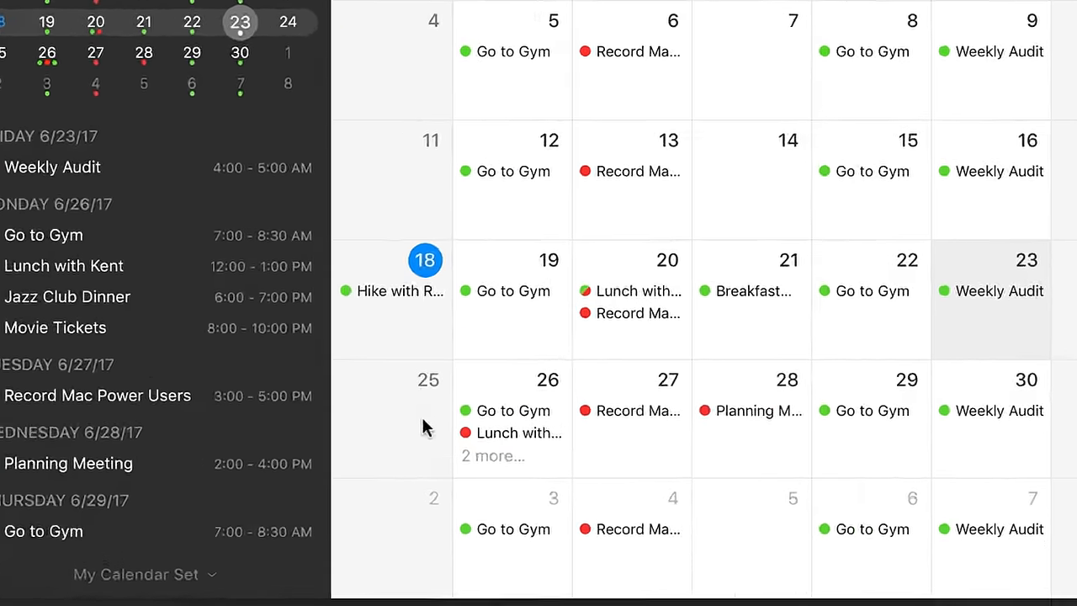
# Select June 26 to list its gym, Kent lunch, jazz dinner and movie tickets
pyautogui.click(492, 455)
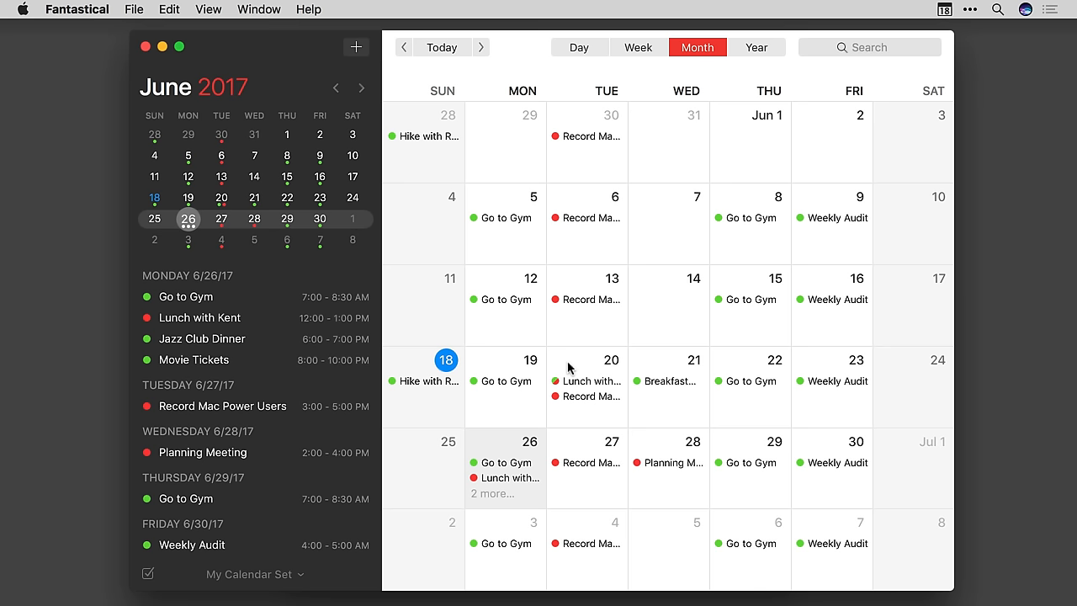
# Change Weeks per month to 8 in Fantastical's General preferences
pyautogui.click(77, 9)
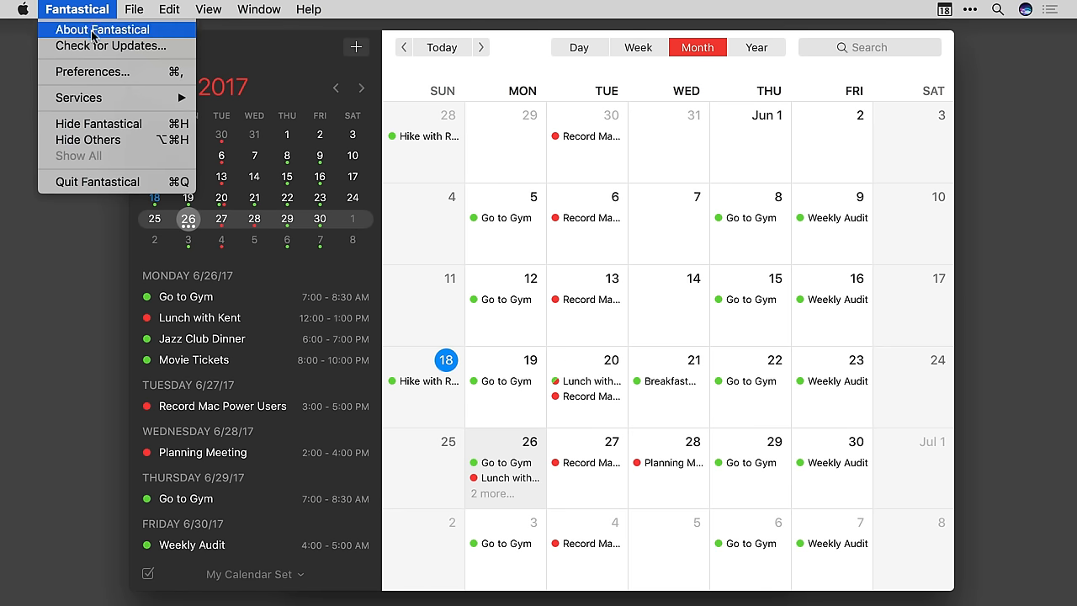
pyautogui.click(90, 71)
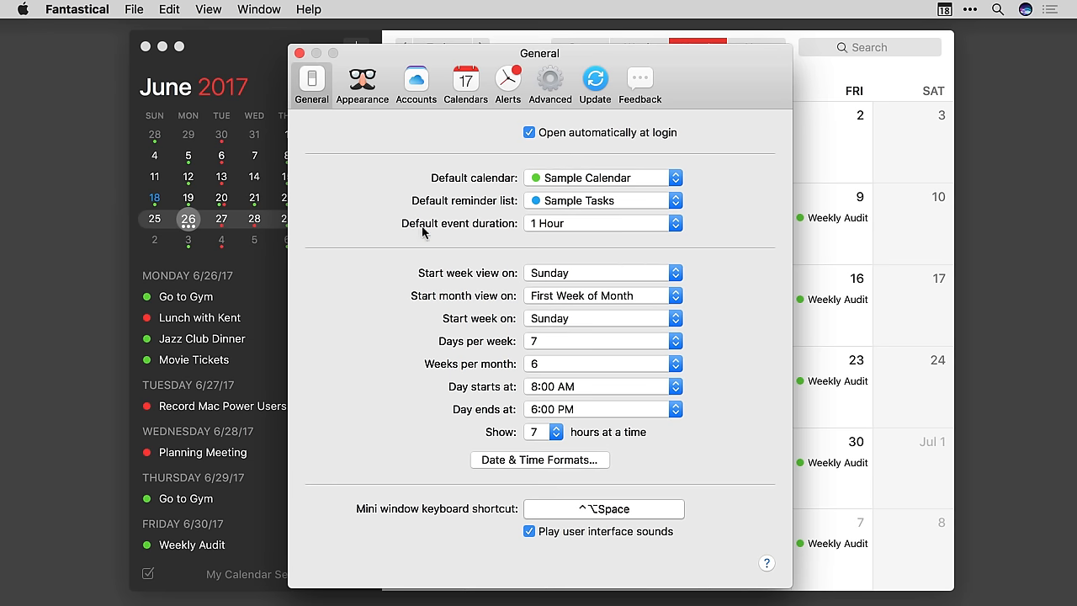
pyautogui.click(675, 362)
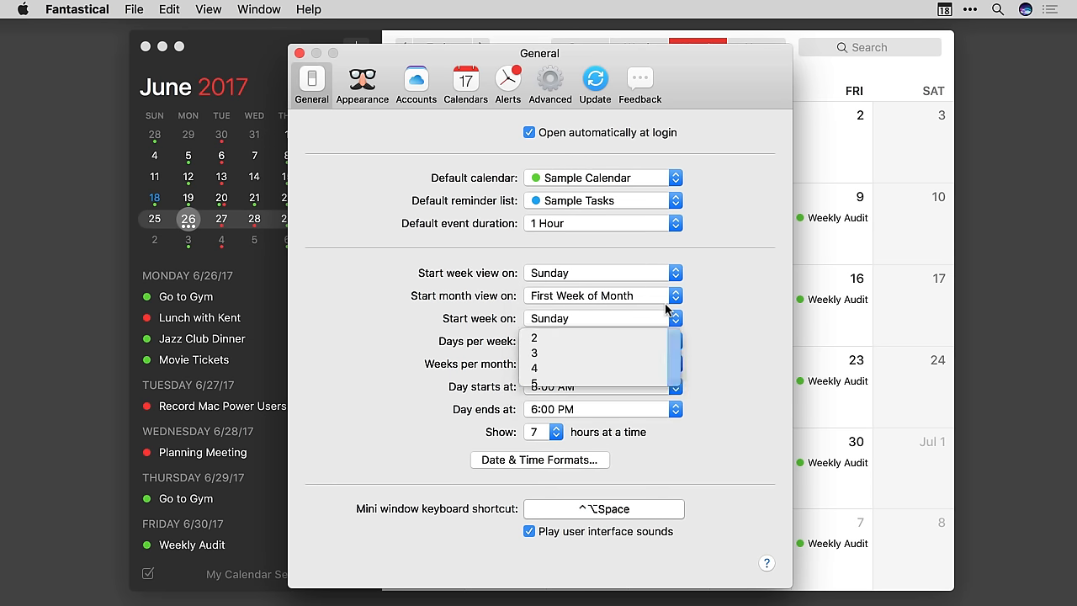
pyautogui.click(317, 52)
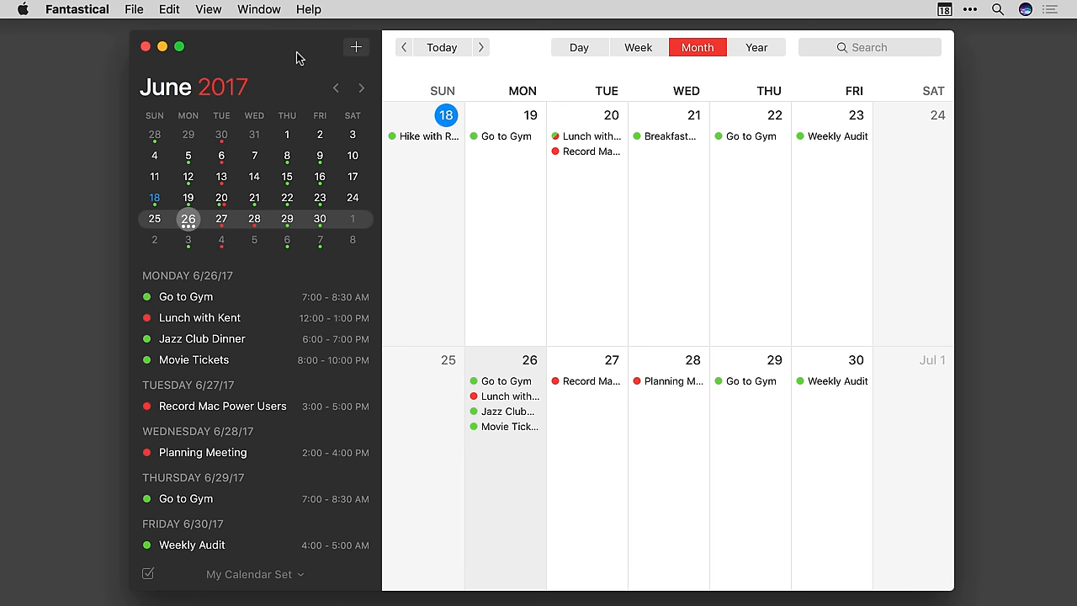
pyautogui.moveTo(92, 17)
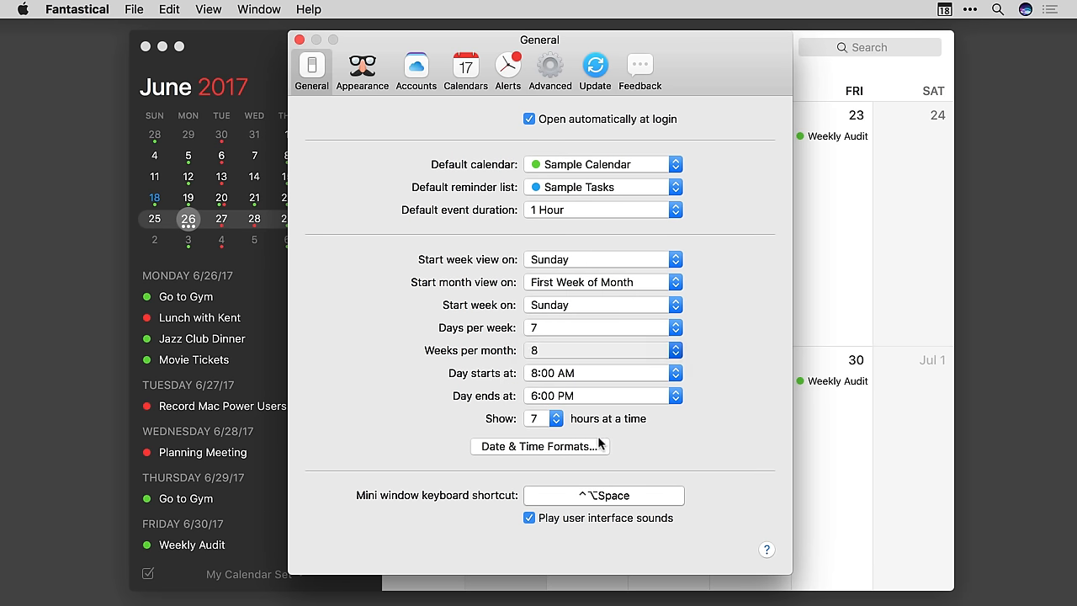
pyautogui.click(299, 40)
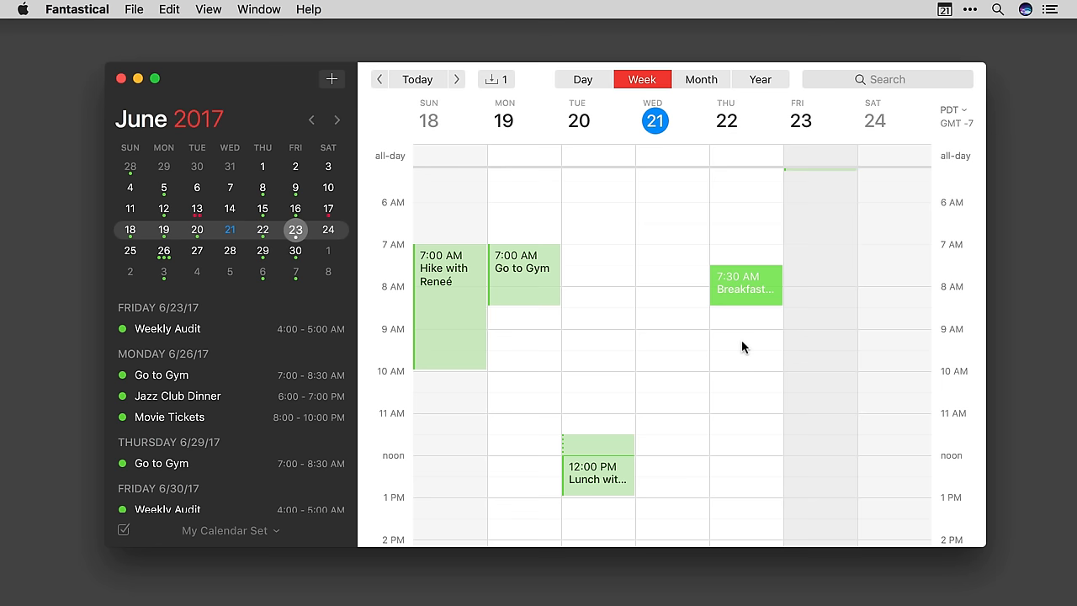
pyautogui.moveTo(747, 293)
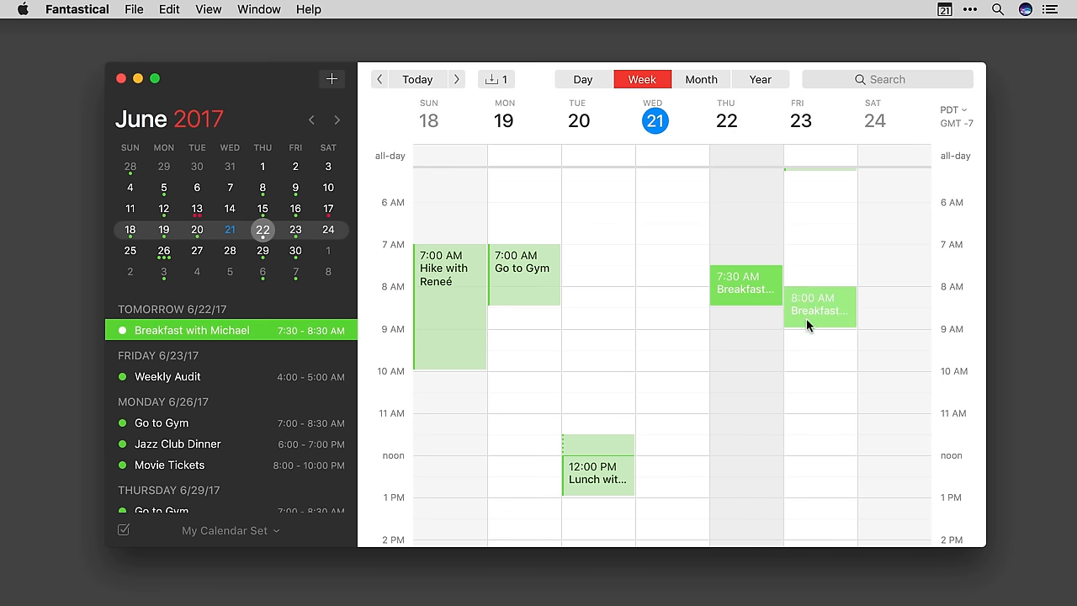
# Move Breakfast with Michael to Friday June 23, 12:00–1:30 PM, and open its details
pyautogui.moveTo(819, 307); pyautogui.dragTo(819, 328)
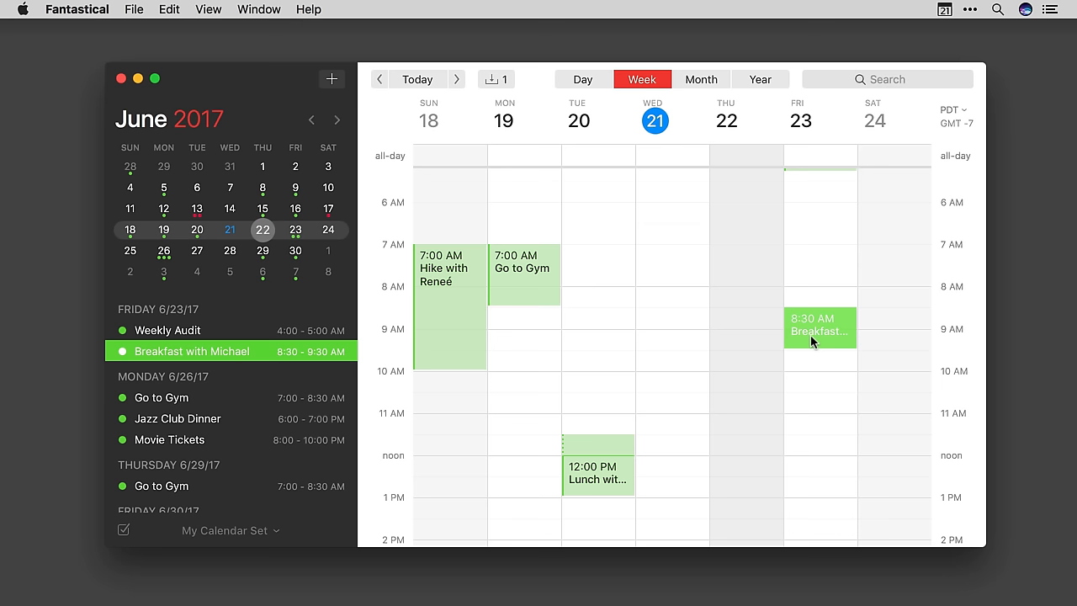
pyautogui.click(296, 230)
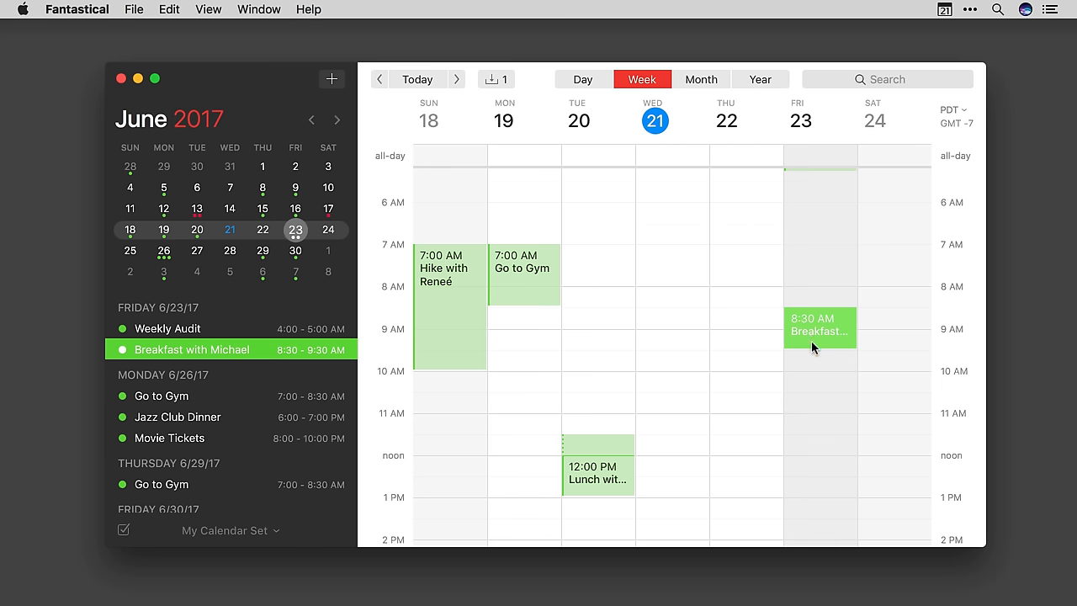
pyautogui.moveTo(816, 349); pyautogui.dragTo(814, 376)
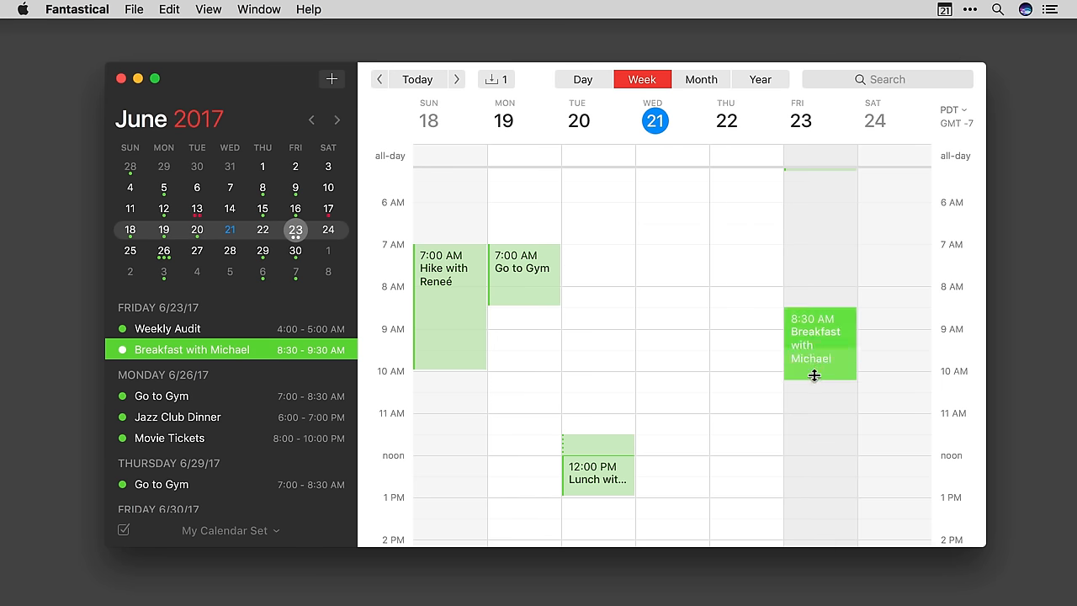
pyautogui.moveTo(815, 374); pyautogui.dragTo(814, 378)
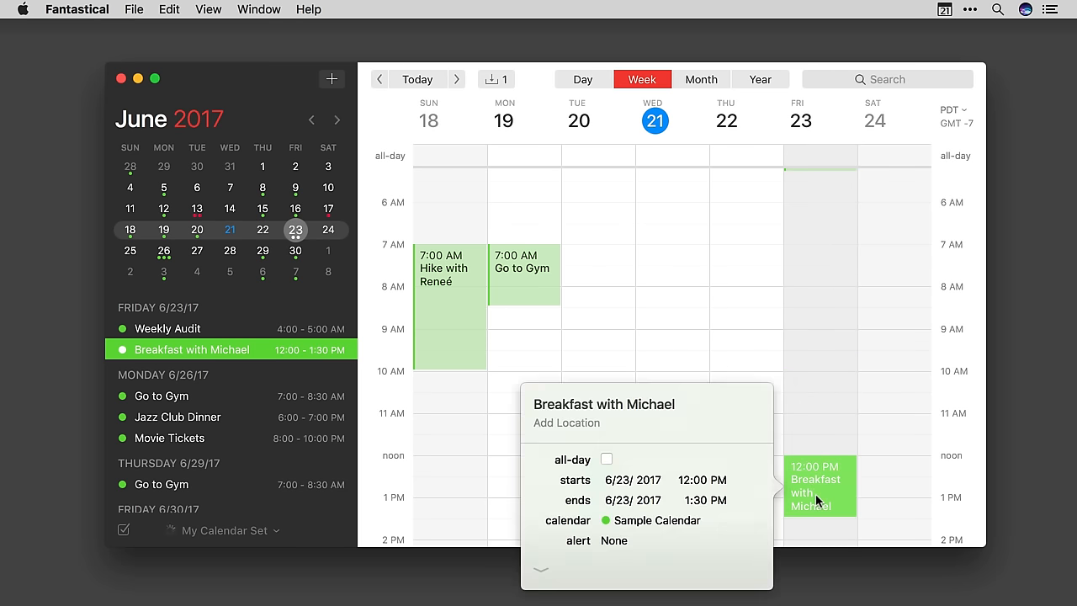
pyautogui.doubleClick(562, 405)
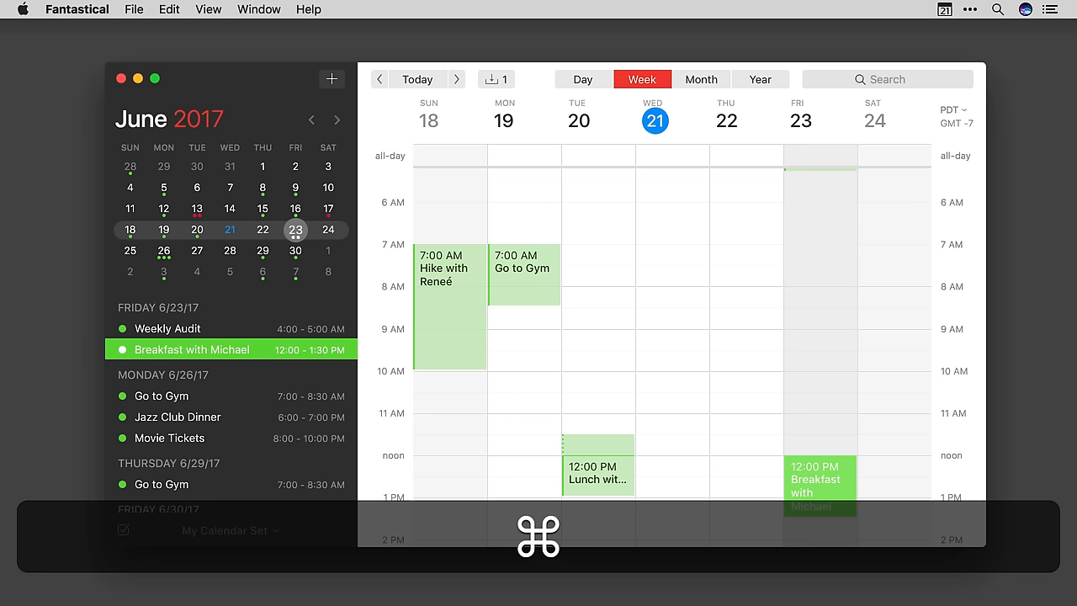
# Undo the breakfast event's recent time and duration edits with Command-Z
pyautogui.press('cmd+z')
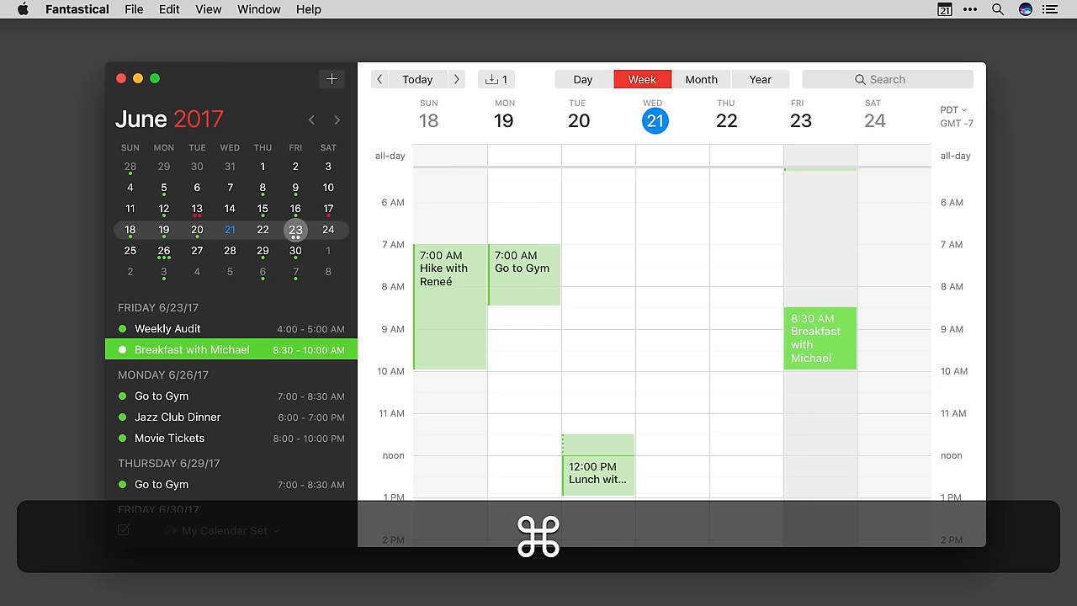
pyautogui.moveTo(820, 369); pyautogui.dragTo(820, 345)
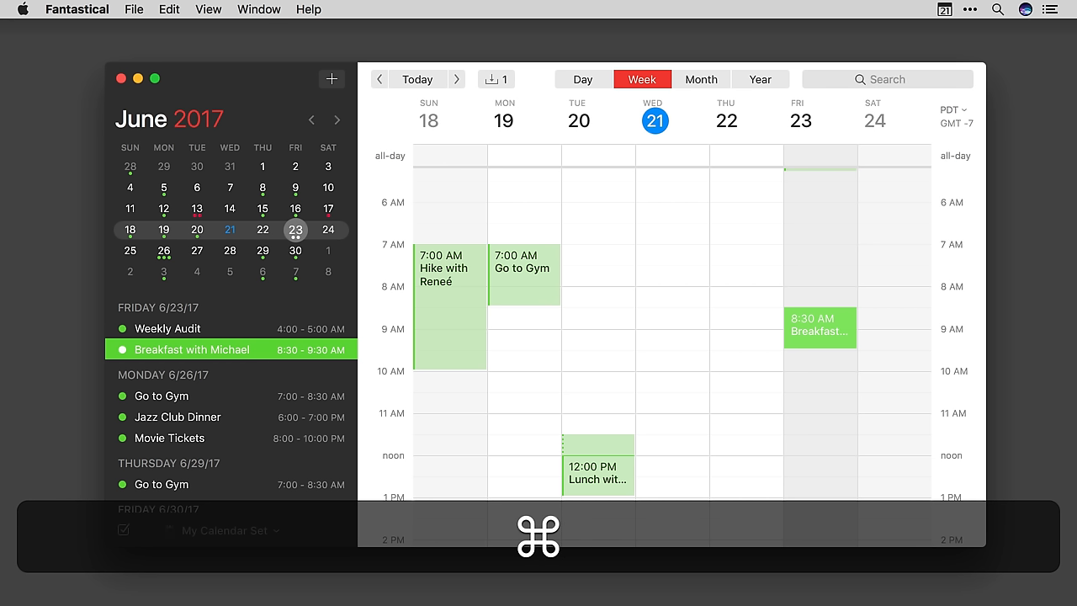
pyautogui.press('cmd+z')
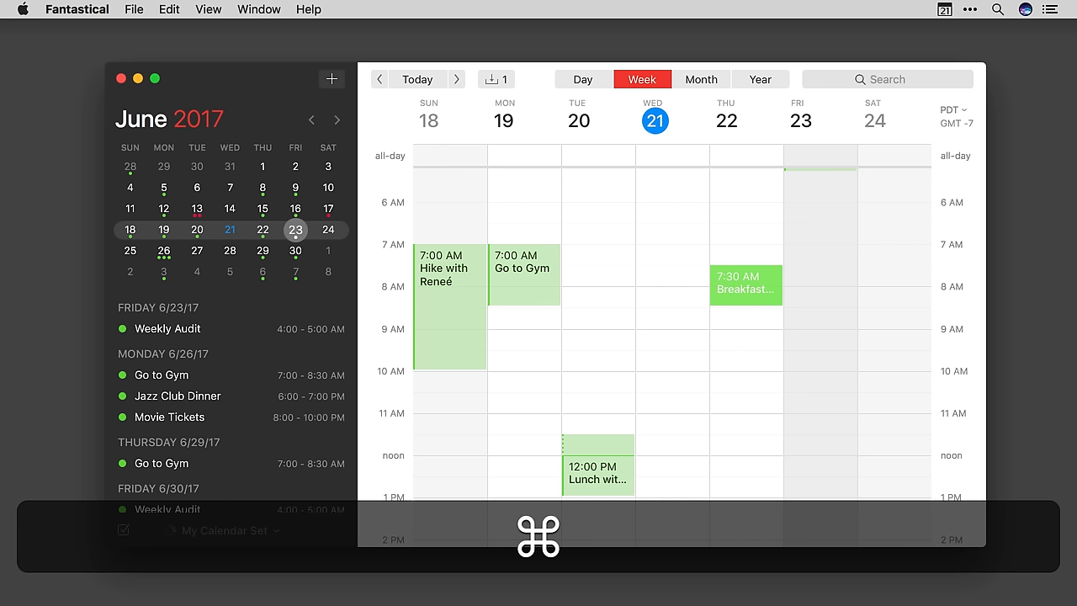
pyautogui.press('shift')
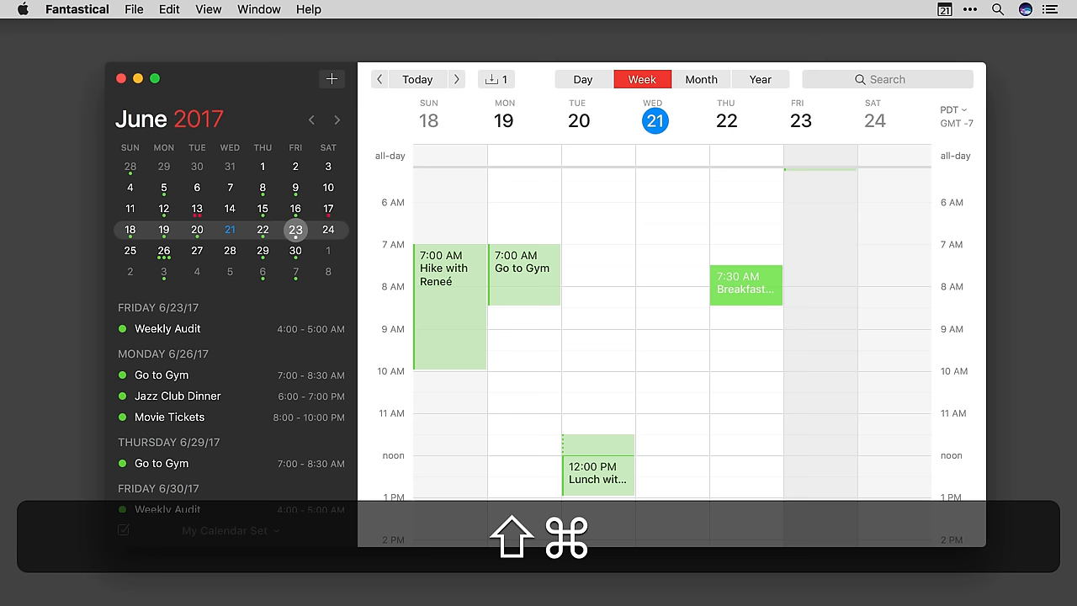
# Redo the changes so Friday June 23 holds Lunch with Michael, 12:00–1:30 PM
pyautogui.press('shift+cmd+z')
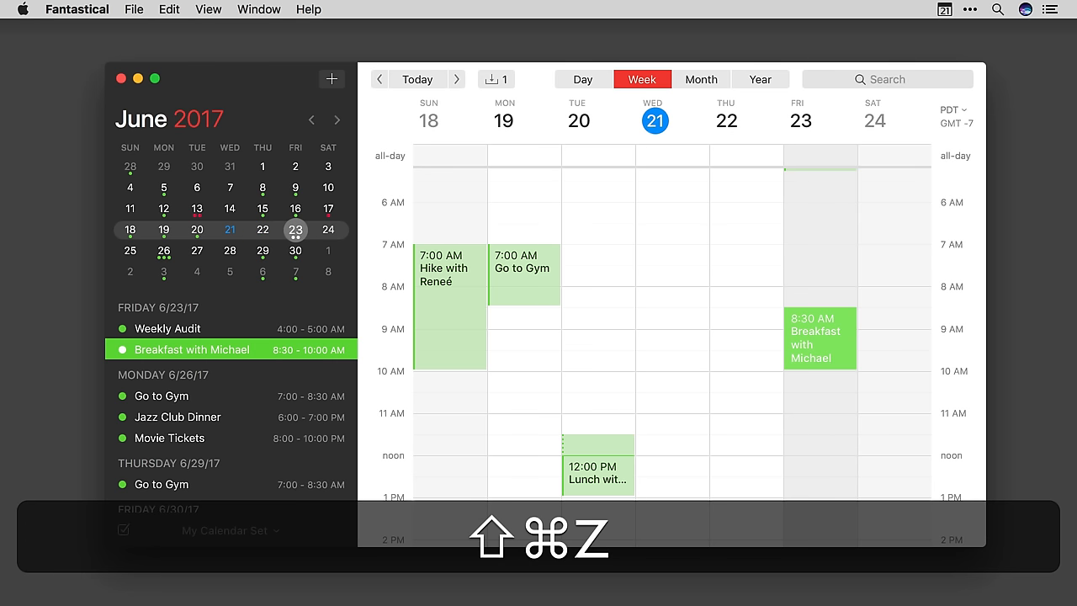
pyautogui.press('shift+cmd+z')
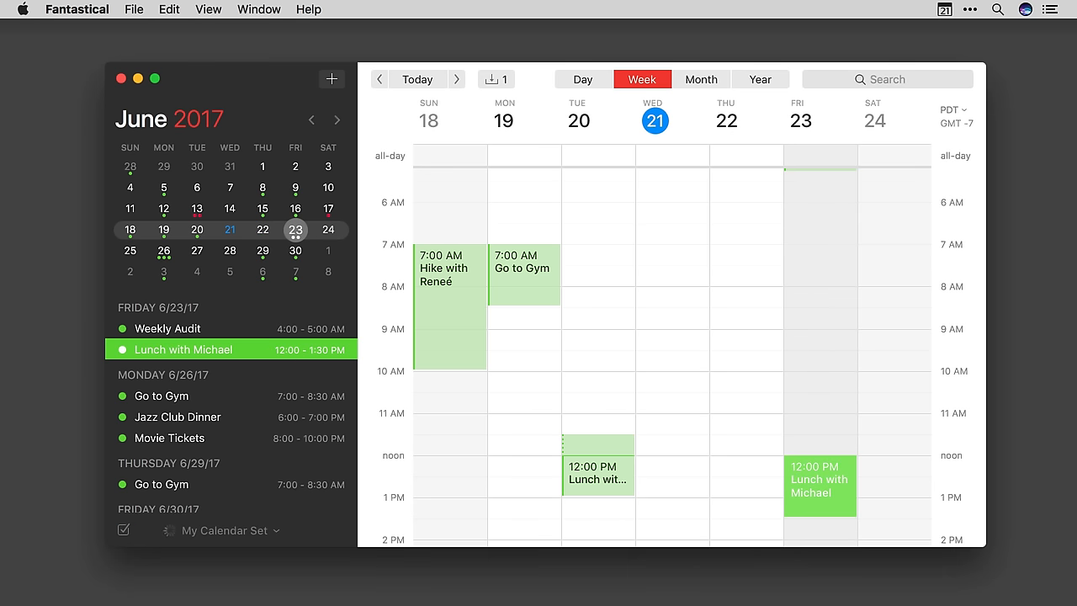
pyautogui.click(701, 78)
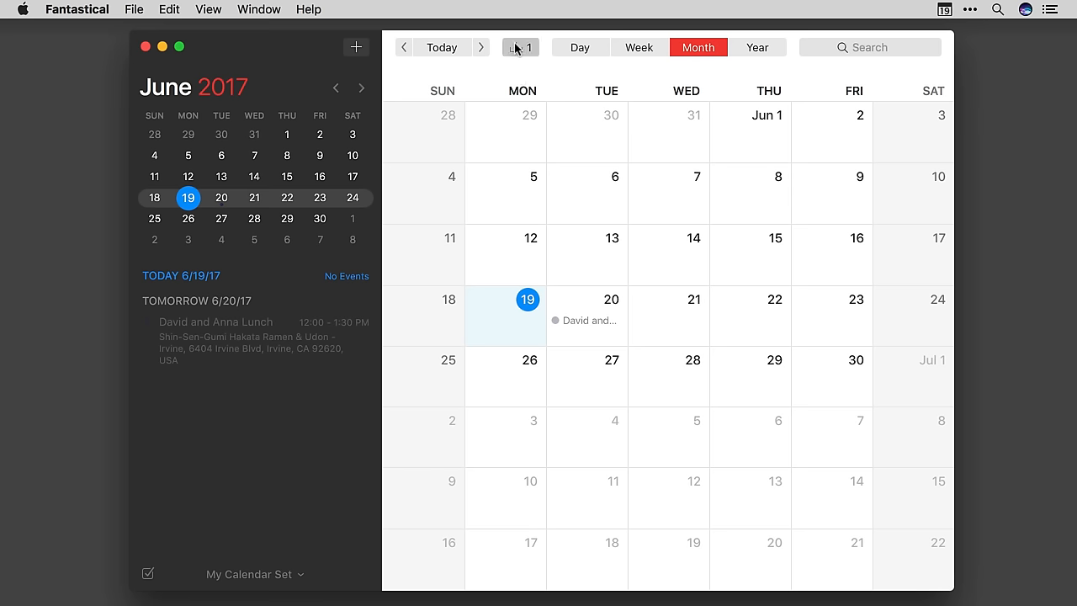
# Accept the David and Anna Lunch invitation, open its details and type 'Sounds gr'
pyautogui.click(519, 47)
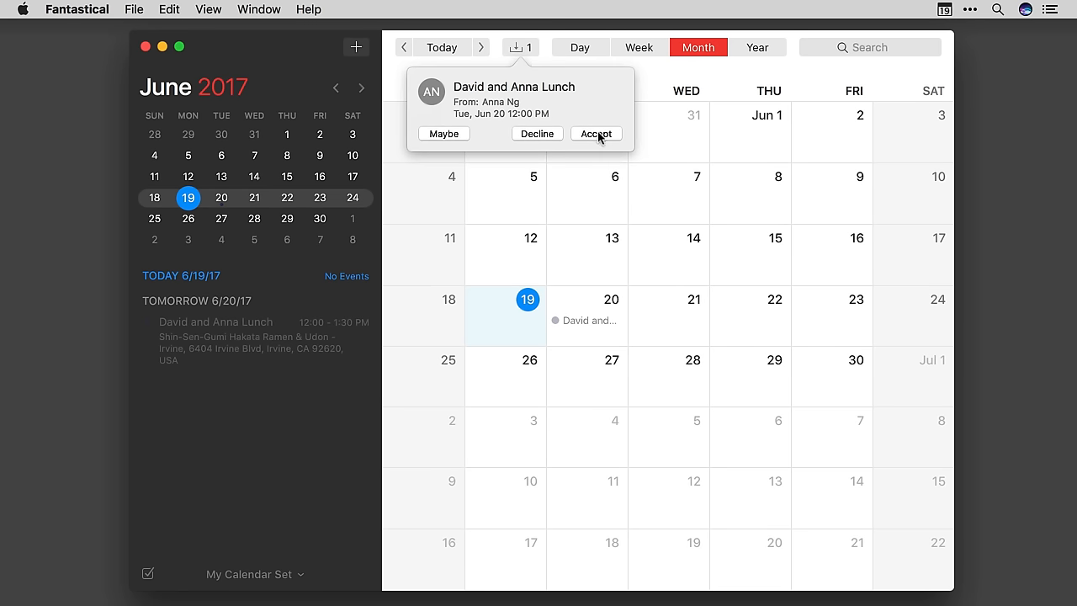
pyautogui.click(596, 133)
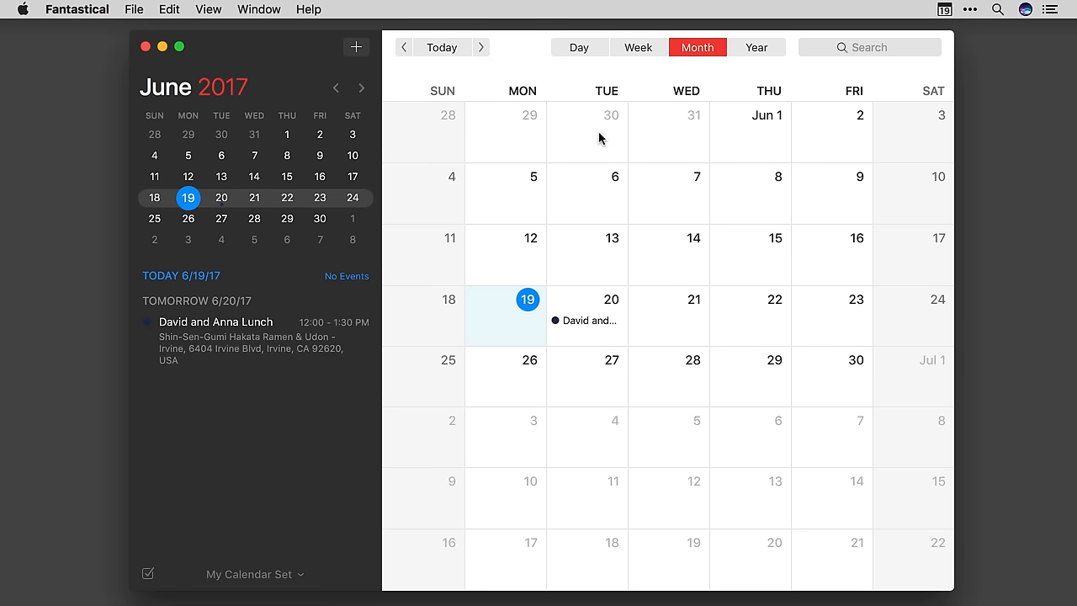
pyautogui.click(255, 341)
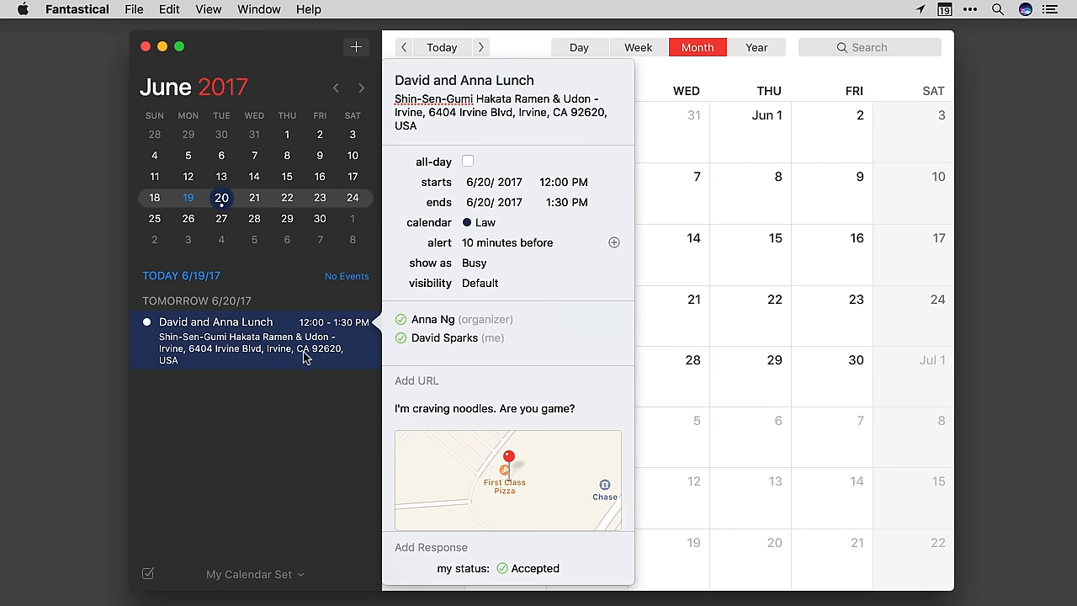
pyautogui.moveTo(451, 544)
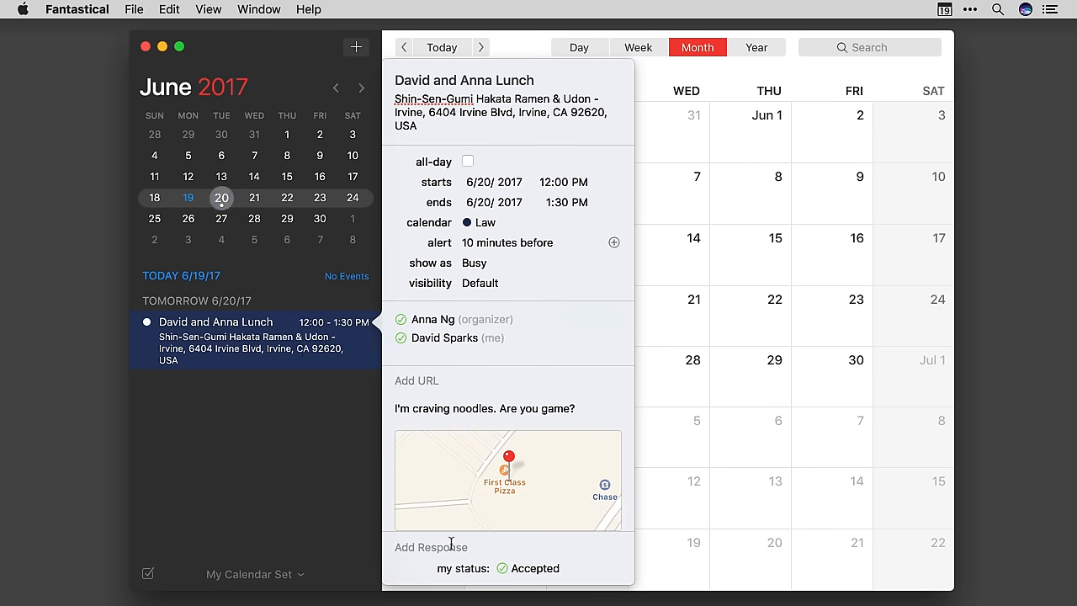
pyautogui.write('Sounds gr')
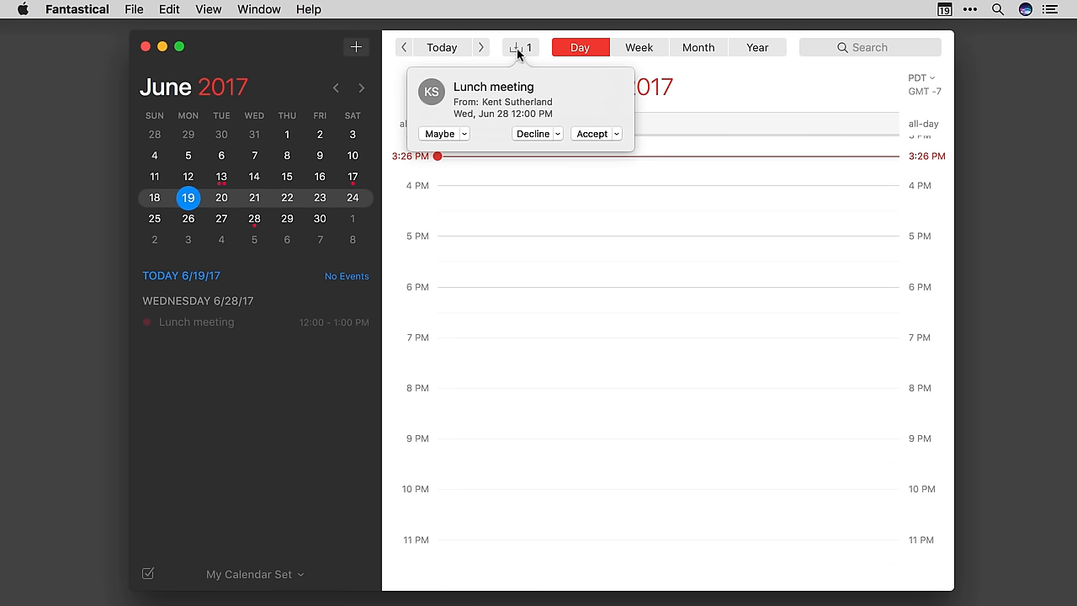
pyautogui.moveTo(620, 140)
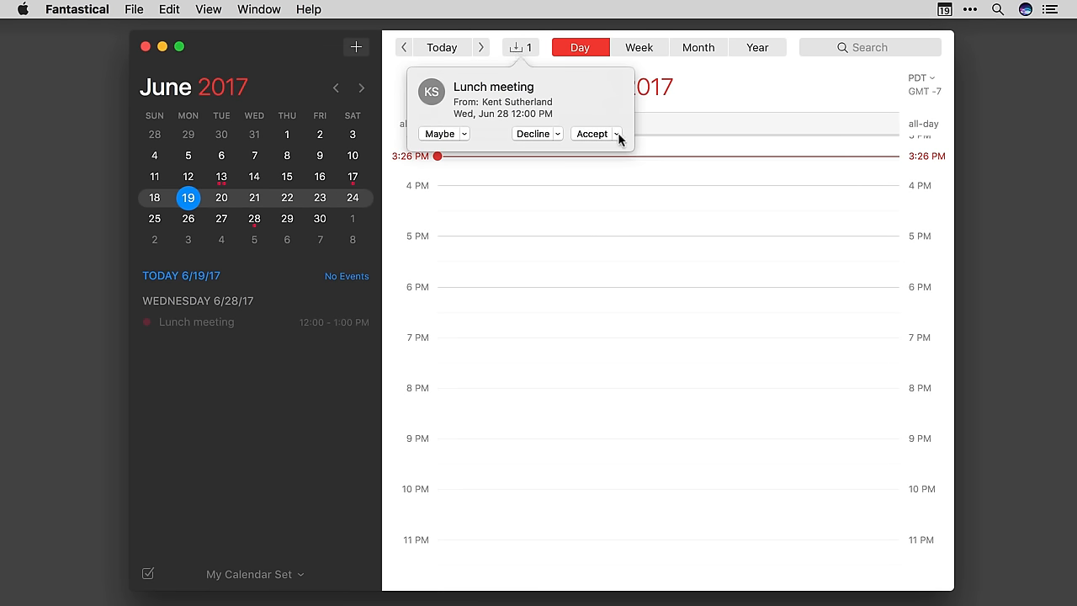
pyautogui.click(617, 134)
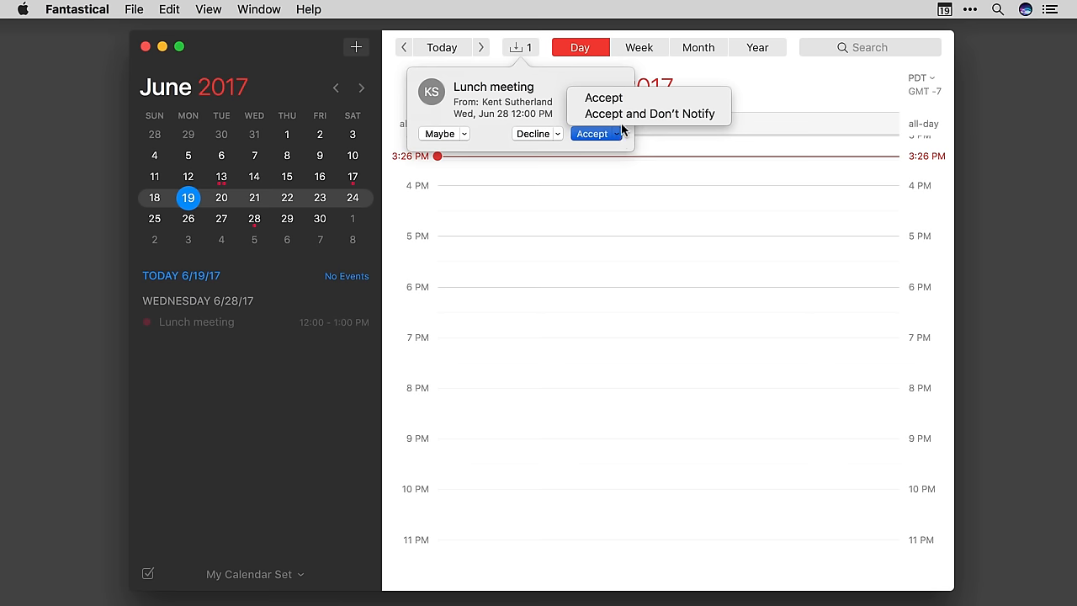
pyautogui.moveTo(650, 114)
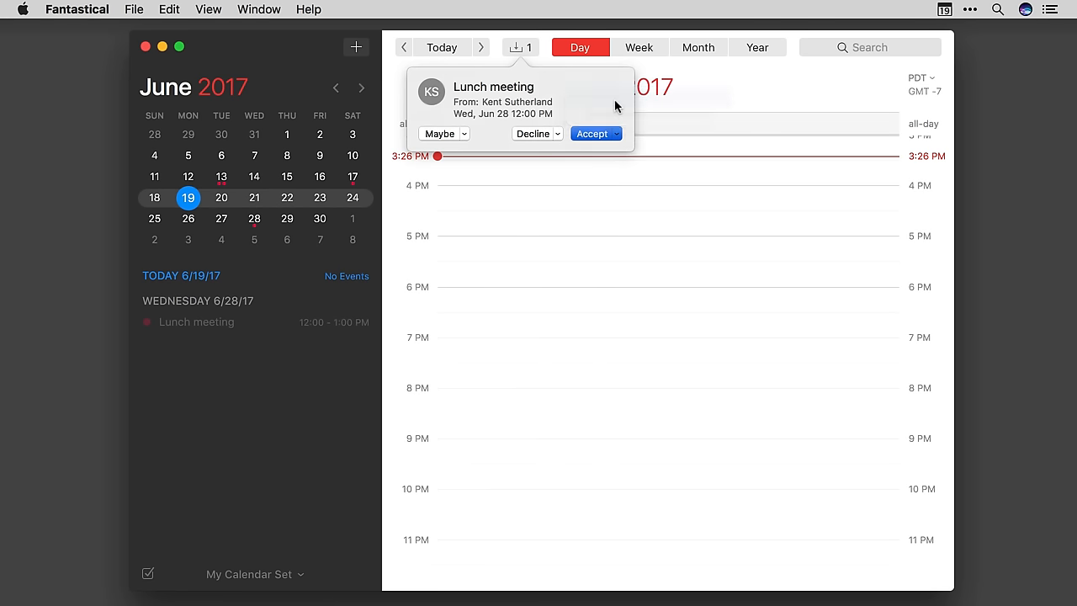
pyautogui.click(592, 134)
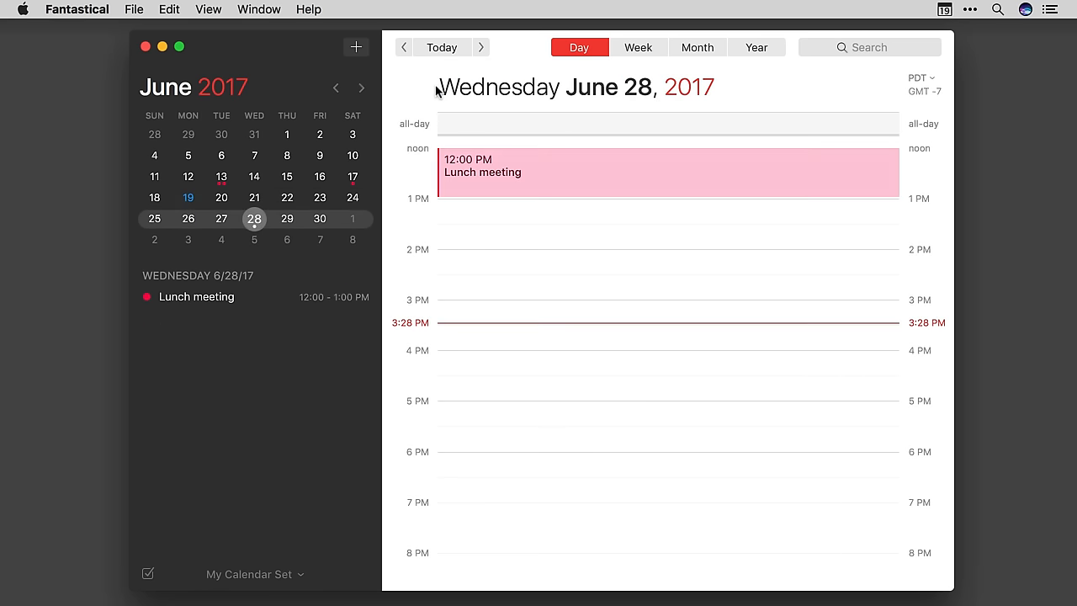
pyautogui.rightClick(572, 172)
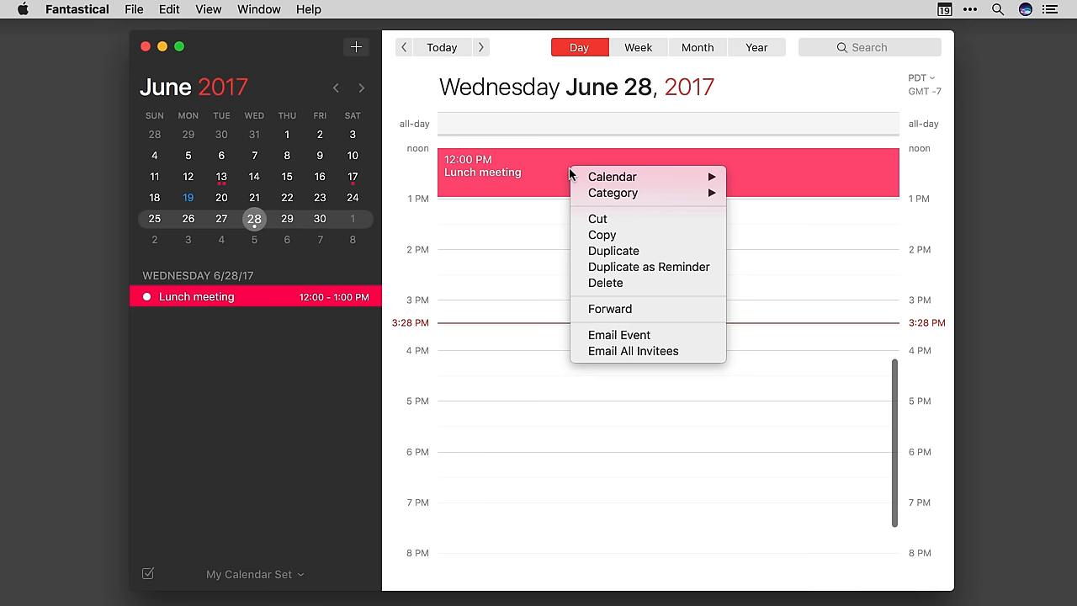
pyautogui.moveTo(642, 312)
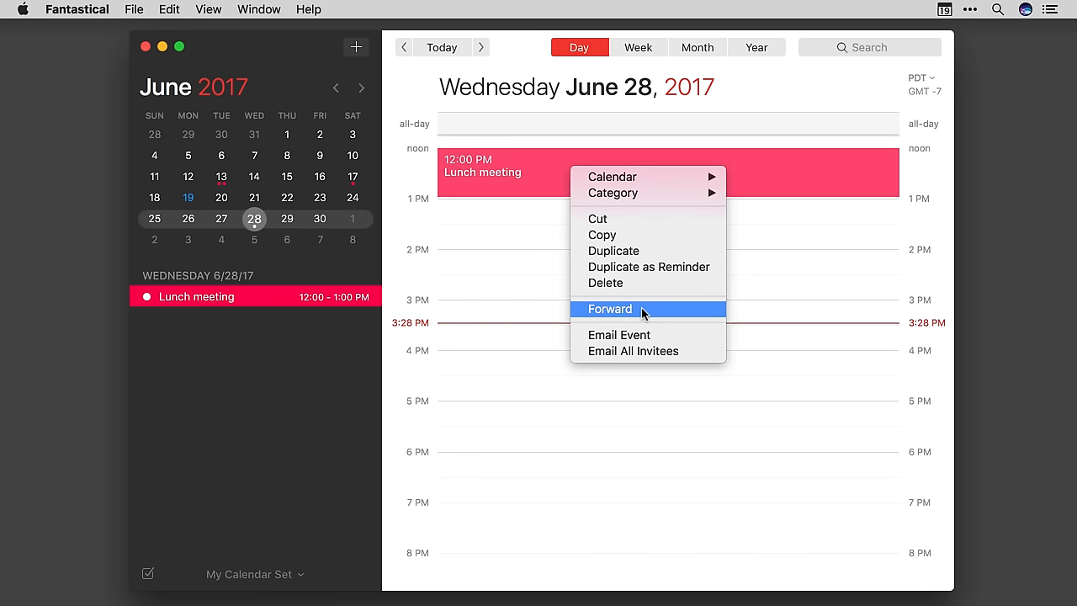